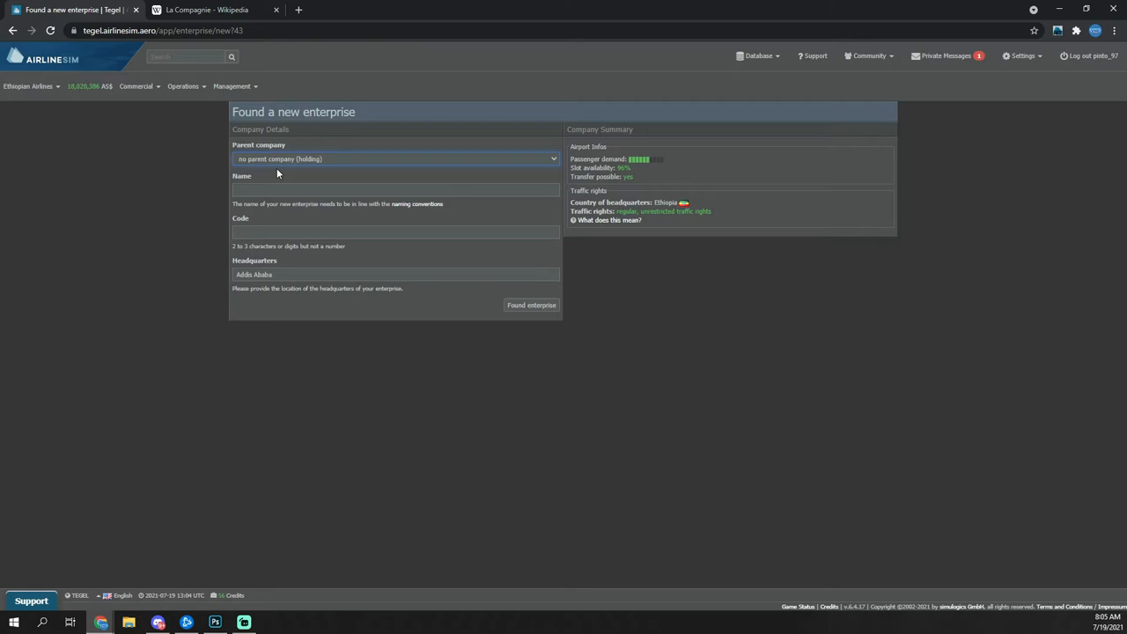
# Step: Copy the name DreamJet Participations from Wikipedia and keep no parent company, making a holding
pyautogui.click(208, 10)
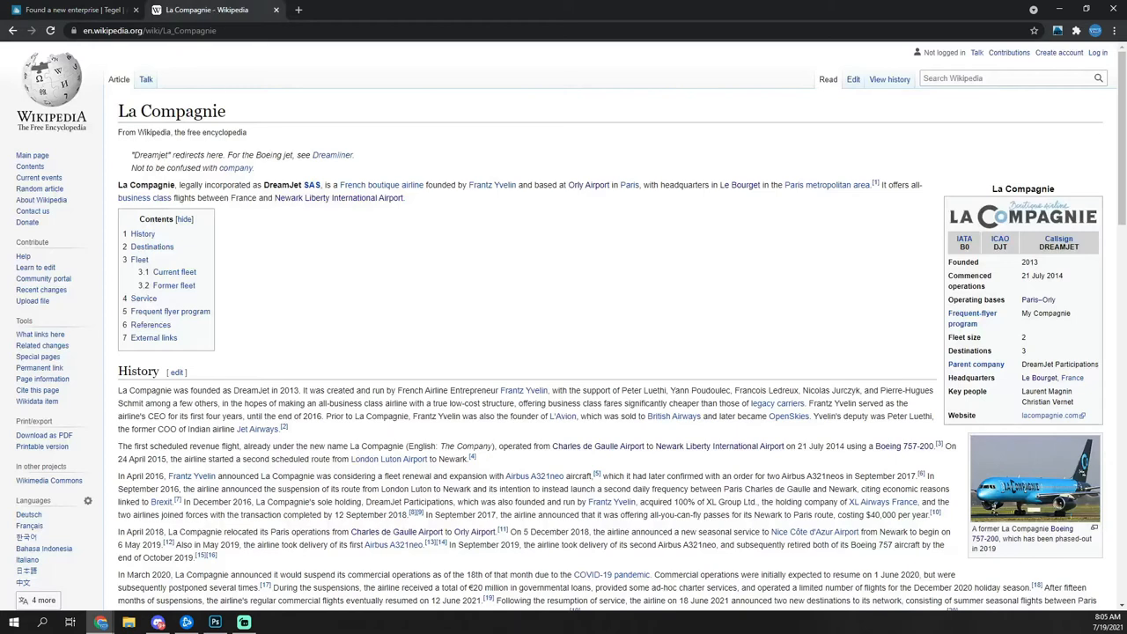
pyautogui.moveTo(184, 83)
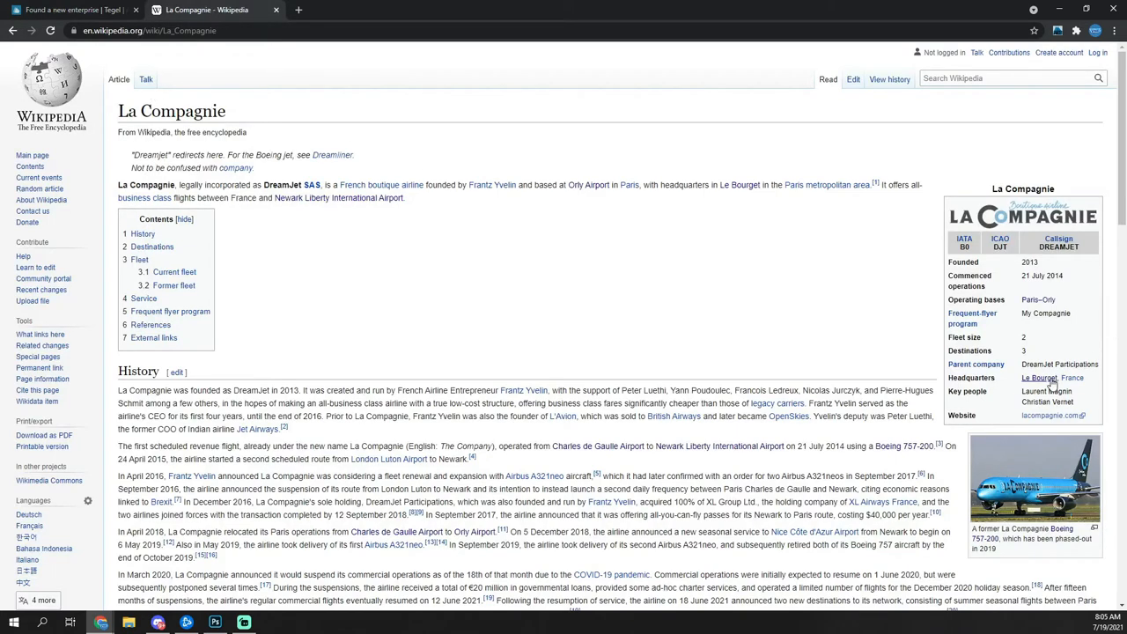
pyautogui.doubleClick(1057, 362)
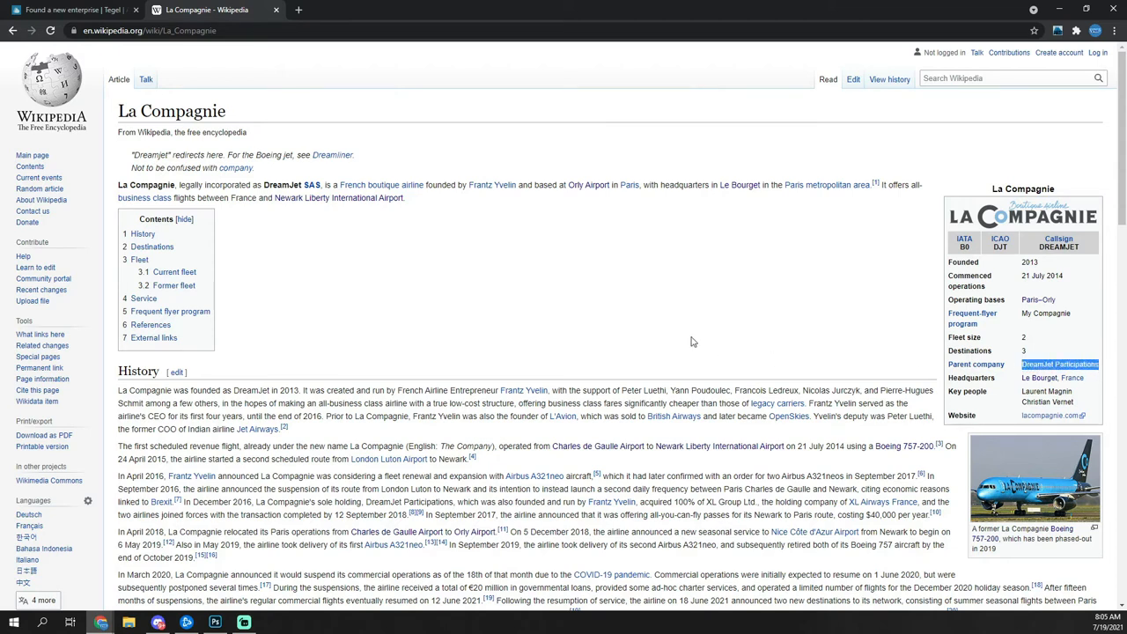
pyautogui.click(74, 10)
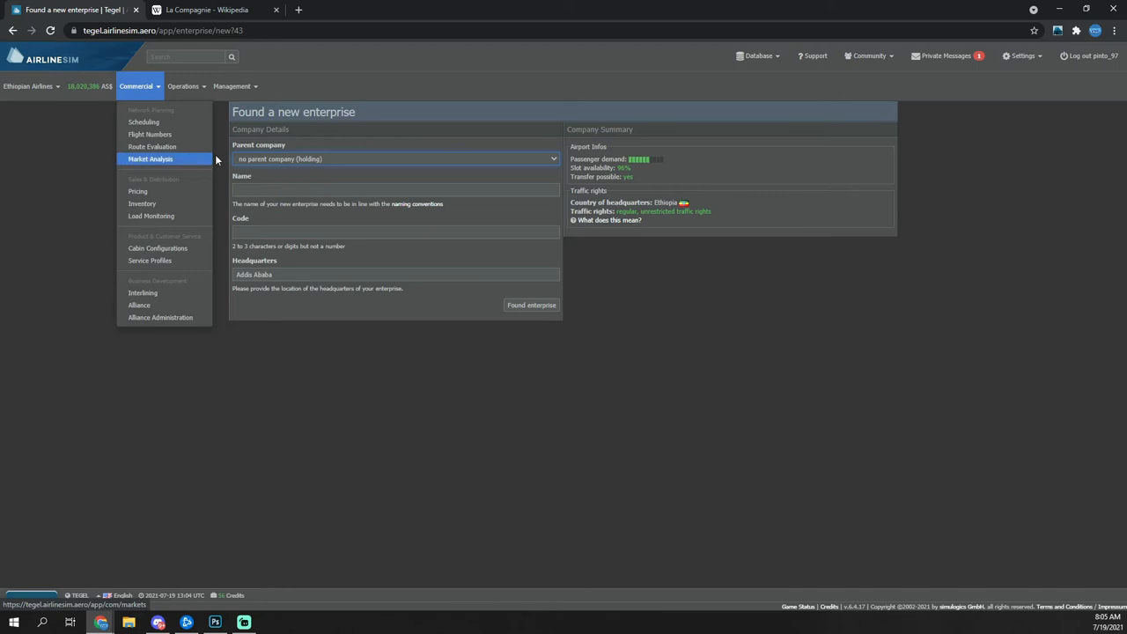
pyautogui.click(397, 159)
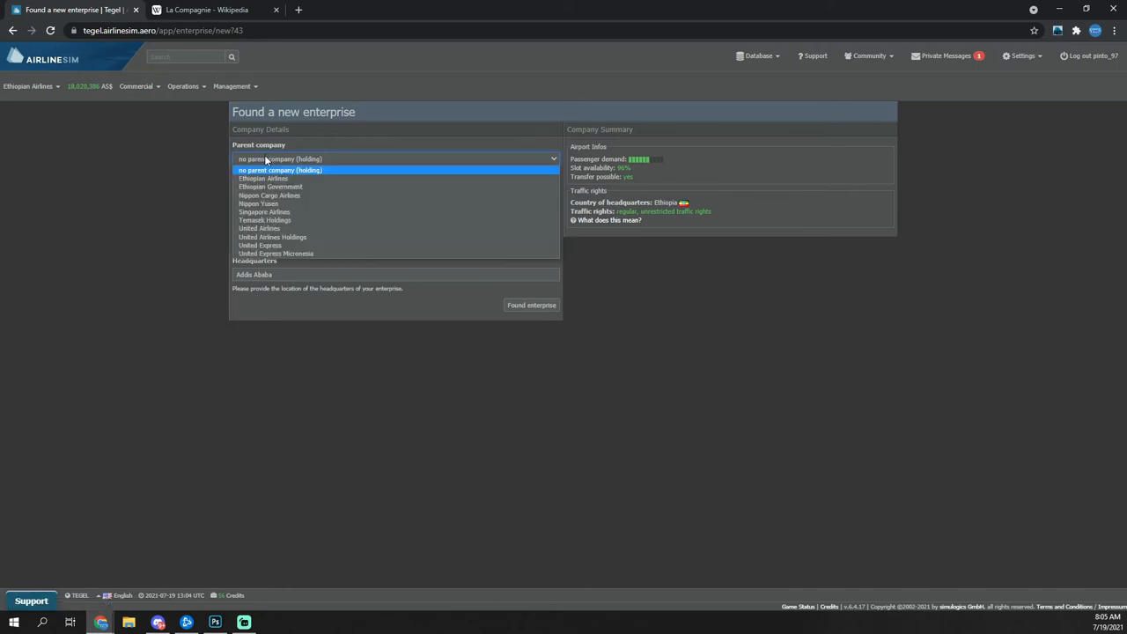
pyautogui.click(278, 169)
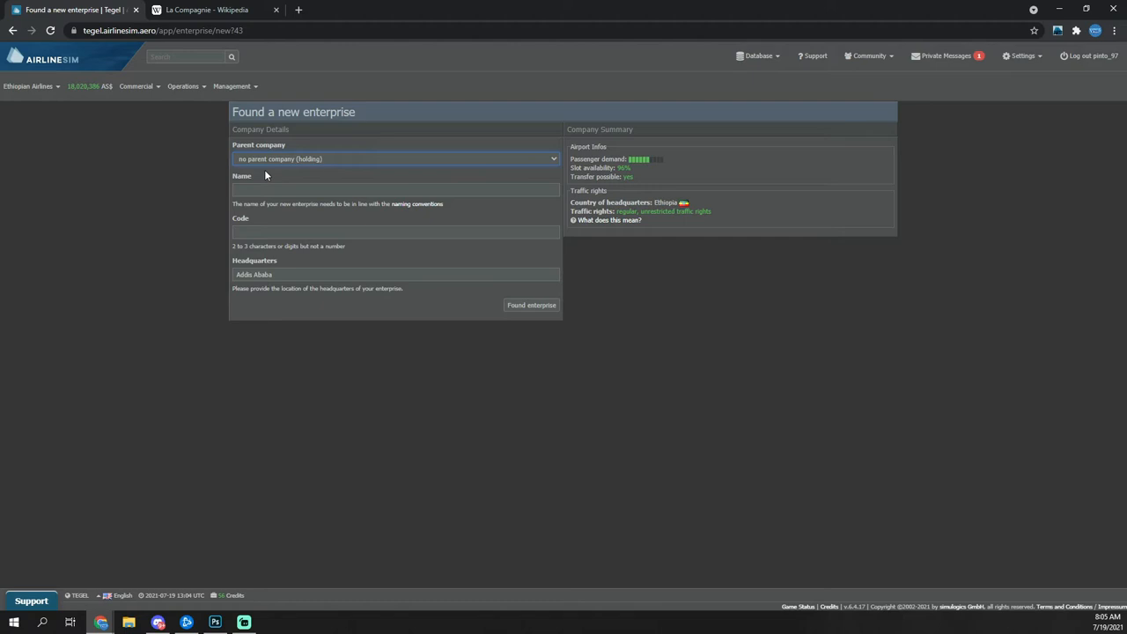
# Step: Enter the name DreamJet Participations and choose Paris Orly as headquarters
pyautogui.click(395, 190)
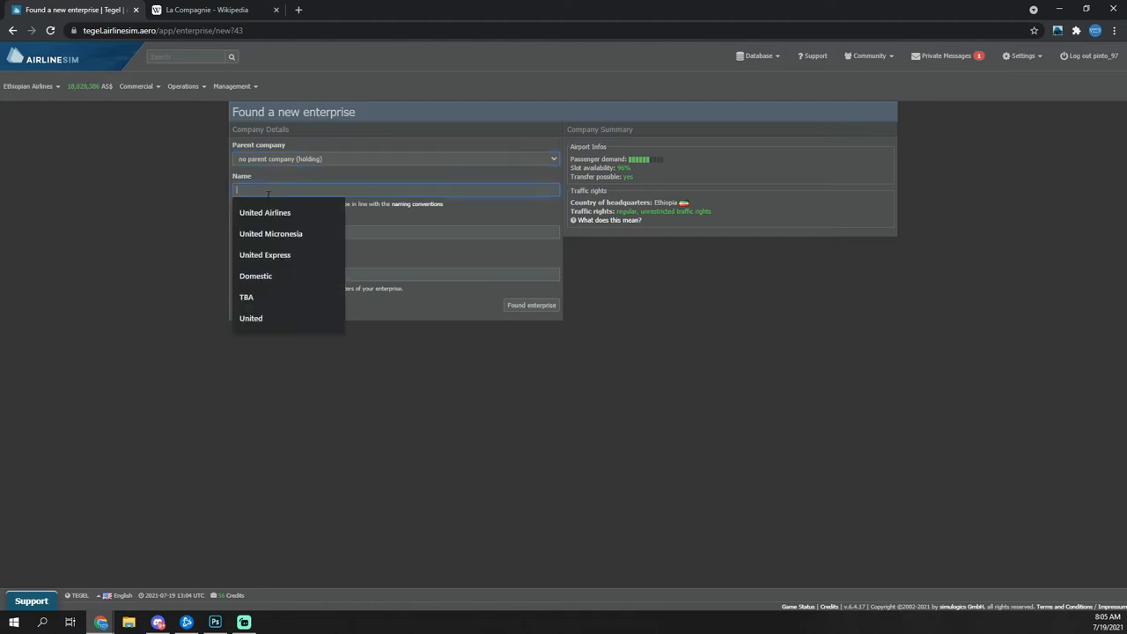
pyautogui.write('DreamJet Participations')
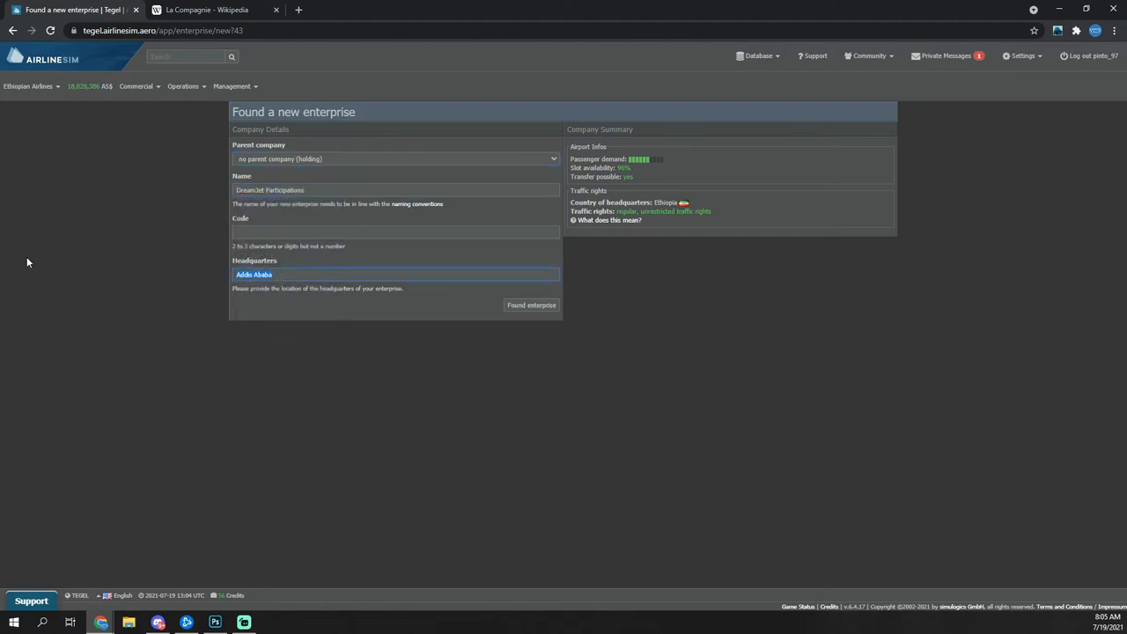
pyautogui.write('ory')
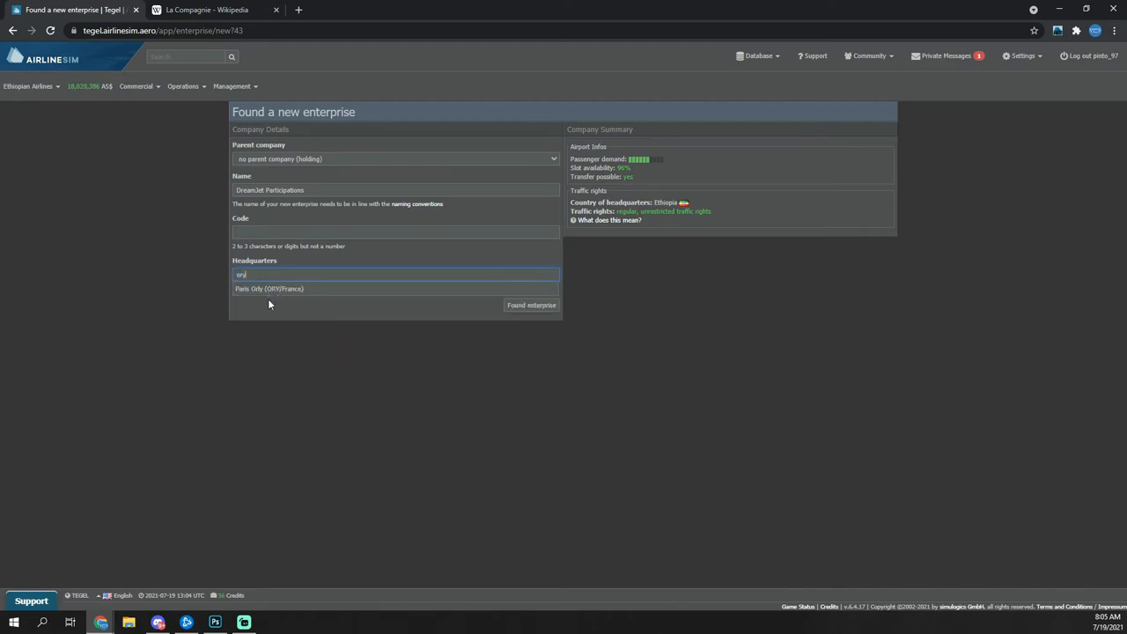
pyautogui.click(208, 10)
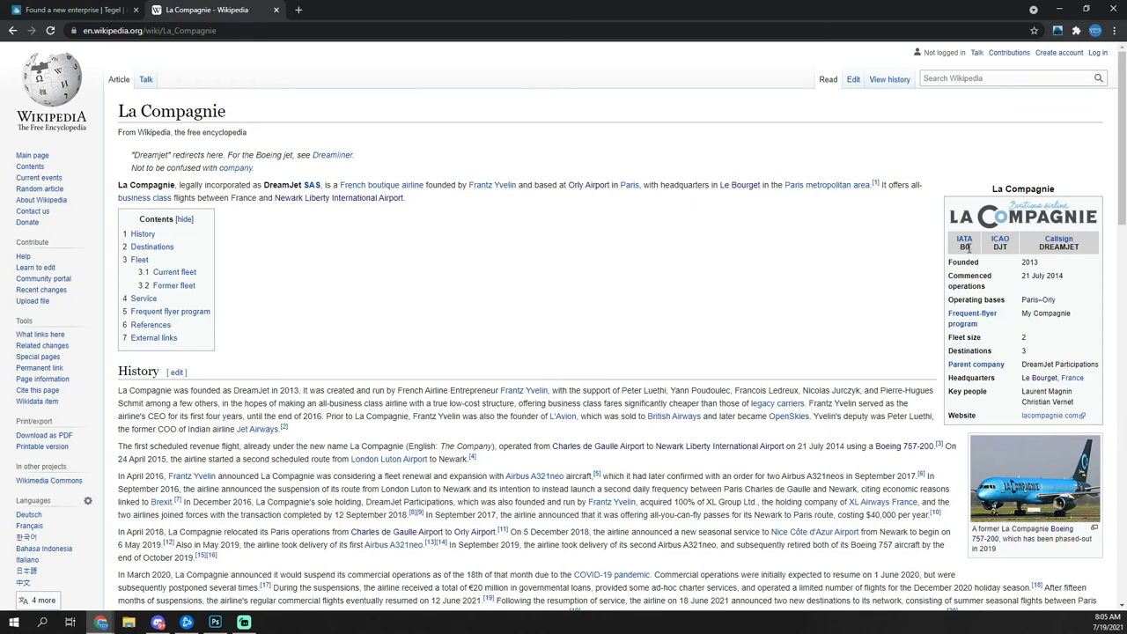
pyautogui.moveTo(992, 253)
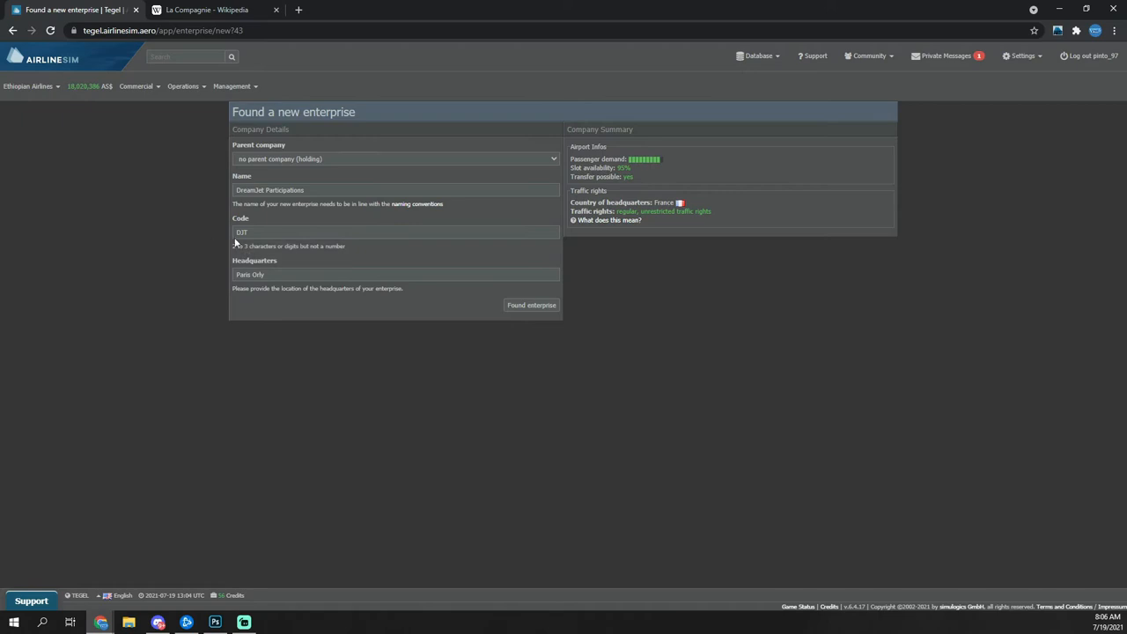
pyautogui.moveTo(532, 305)
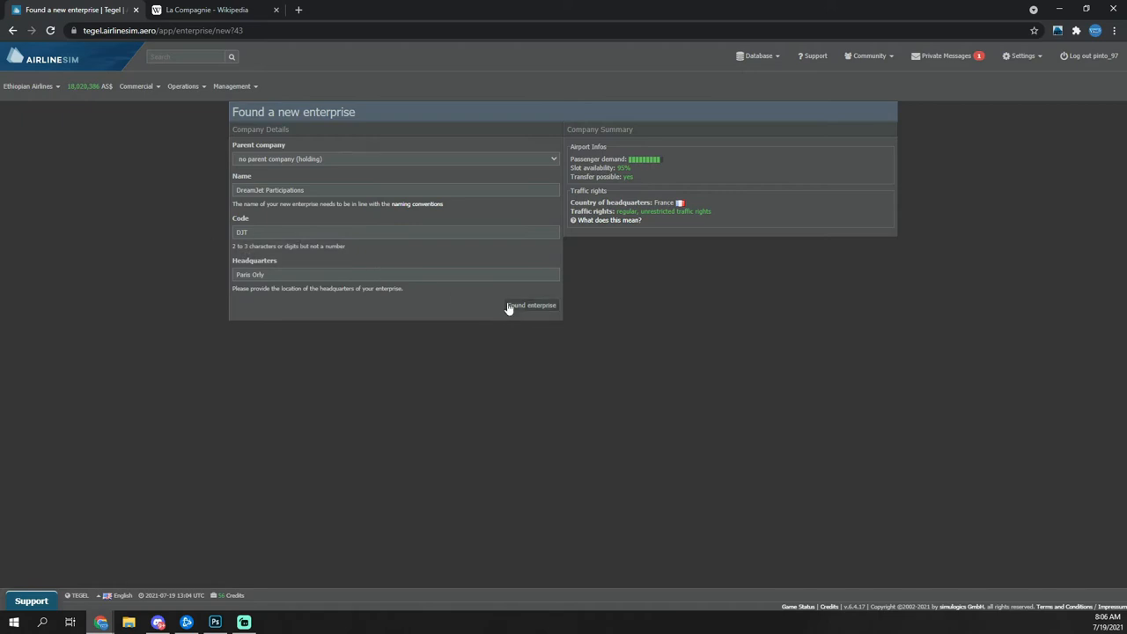
# Step: Found the holding DreamJet Participations and go to its settings from the enterprise menu
pyautogui.click(532, 305)
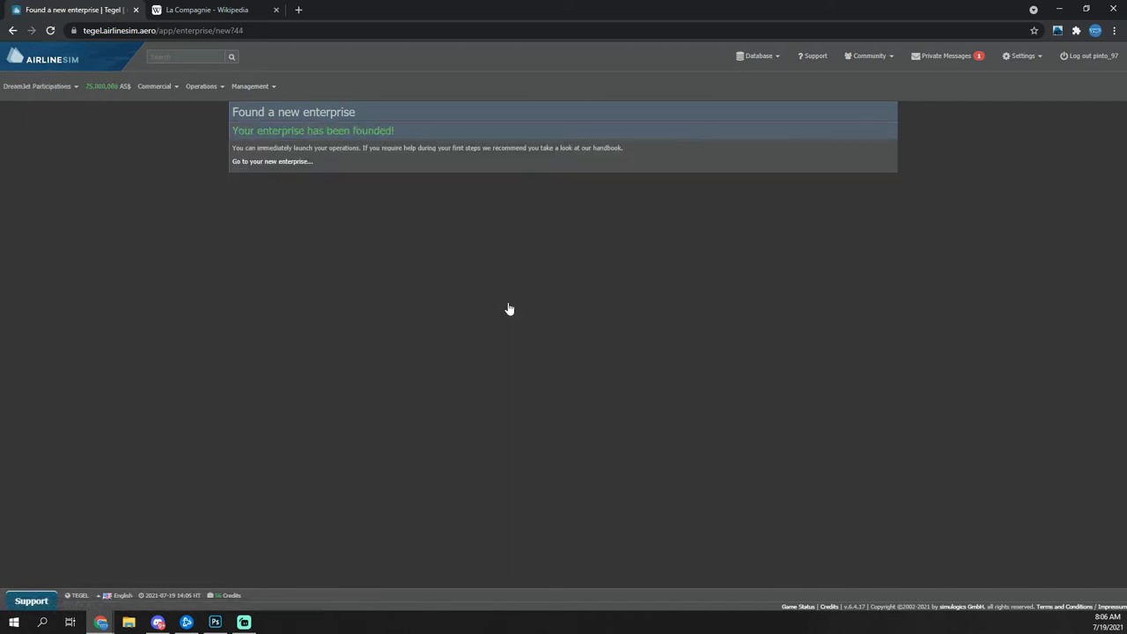
pyautogui.click(37, 85)
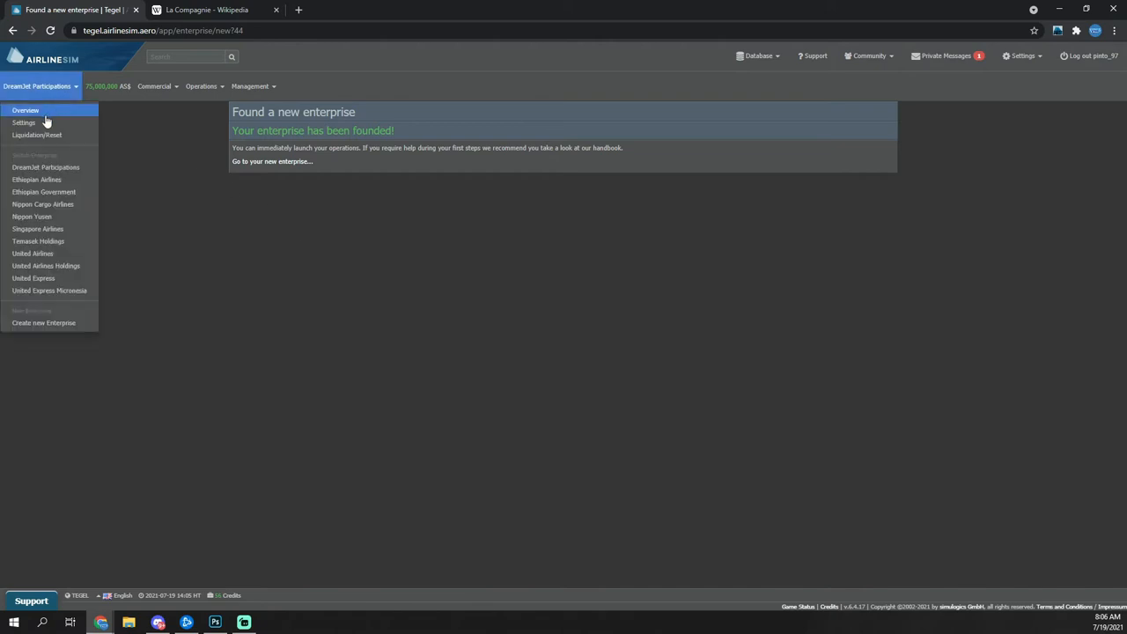
pyautogui.moveTo(25, 123)
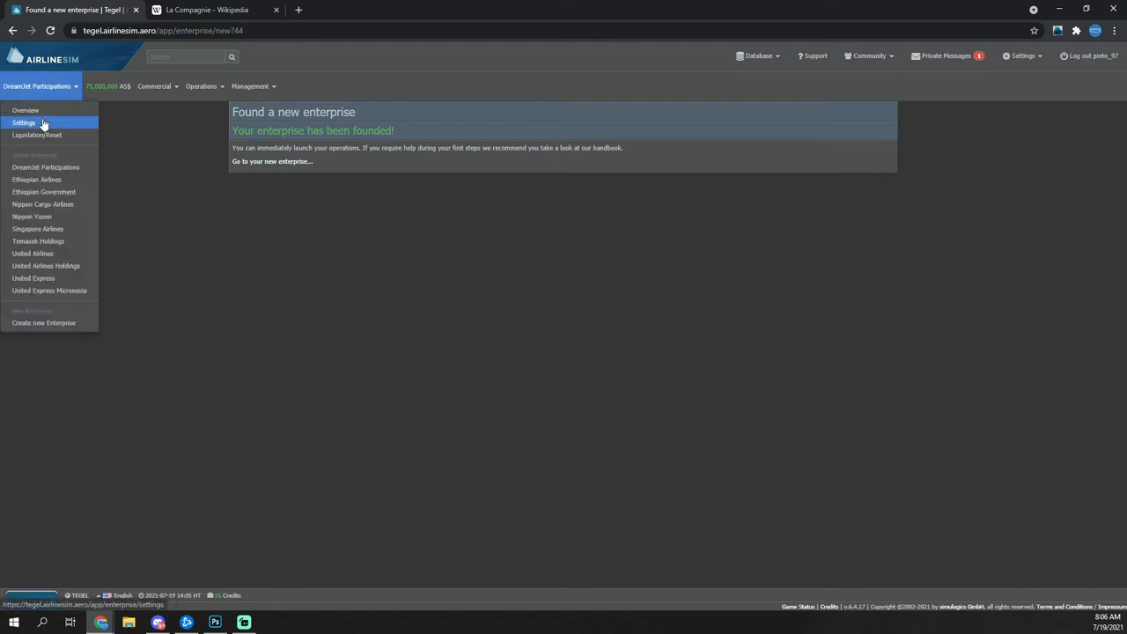
pyautogui.click(25, 123)
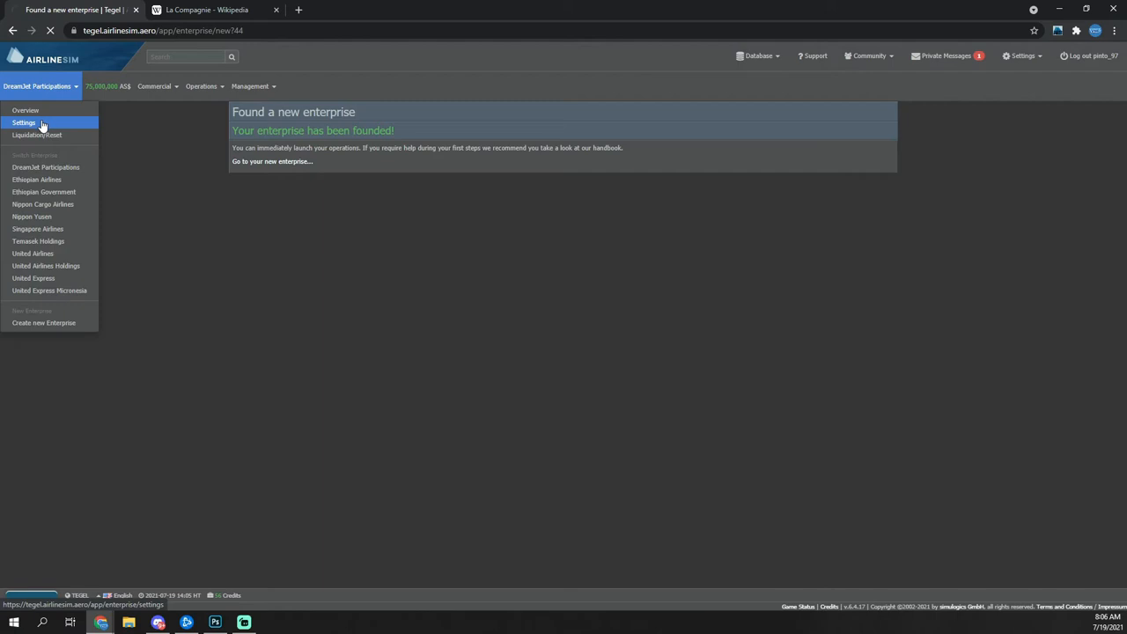
# Step: In game settings, set automatic crew assignment and maintenance provider picking to no
pyautogui.click(25, 123)
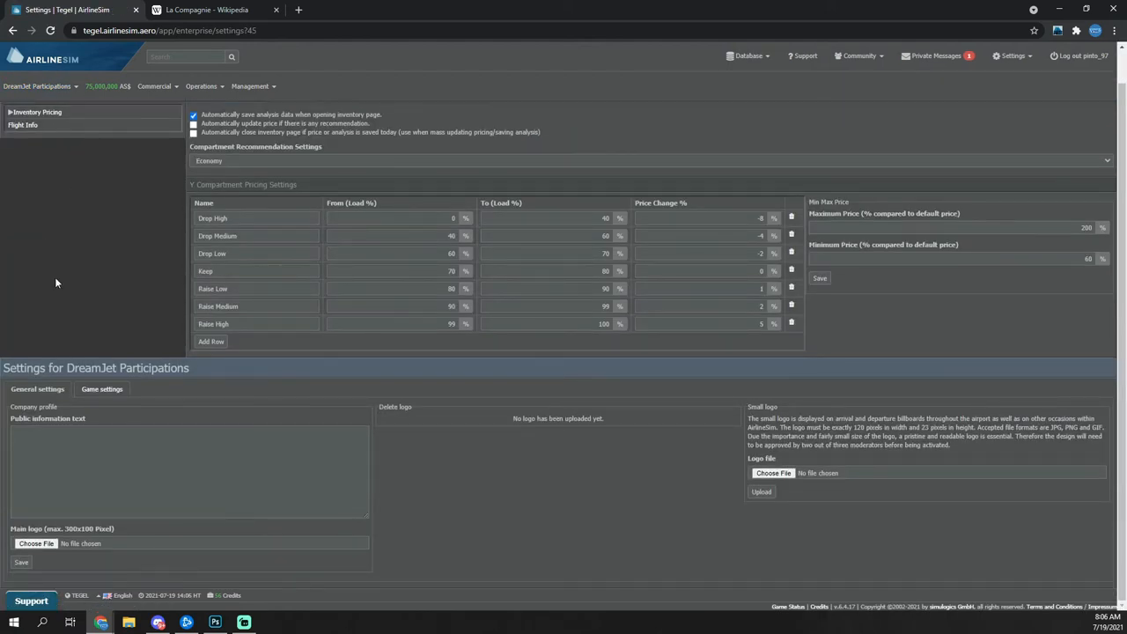
pyautogui.click(102, 389)
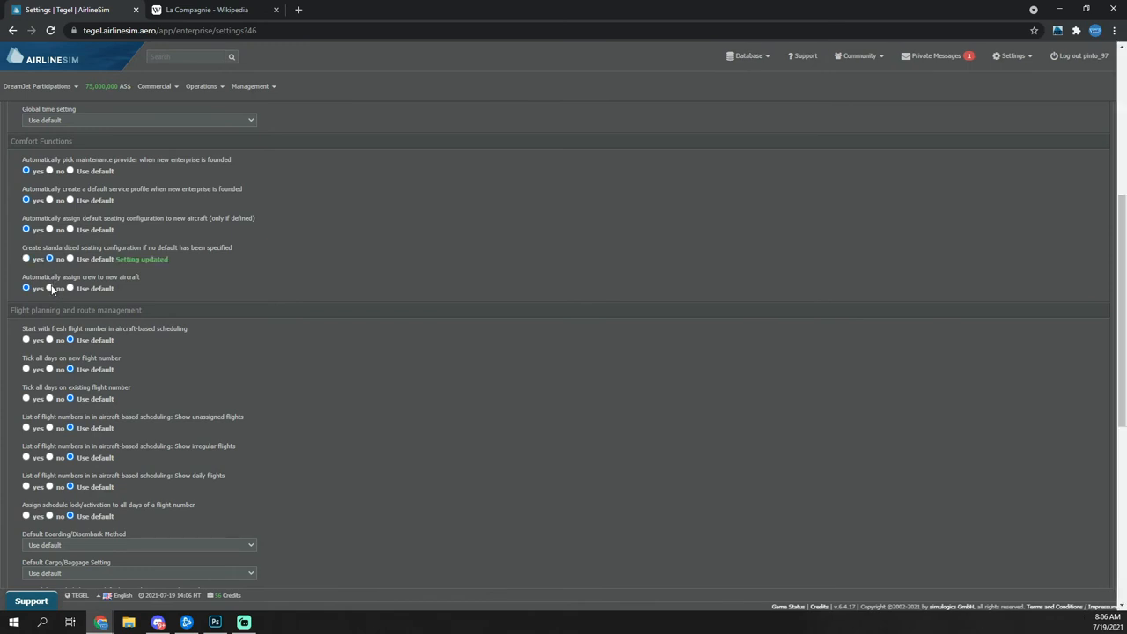
pyautogui.click(50, 289)
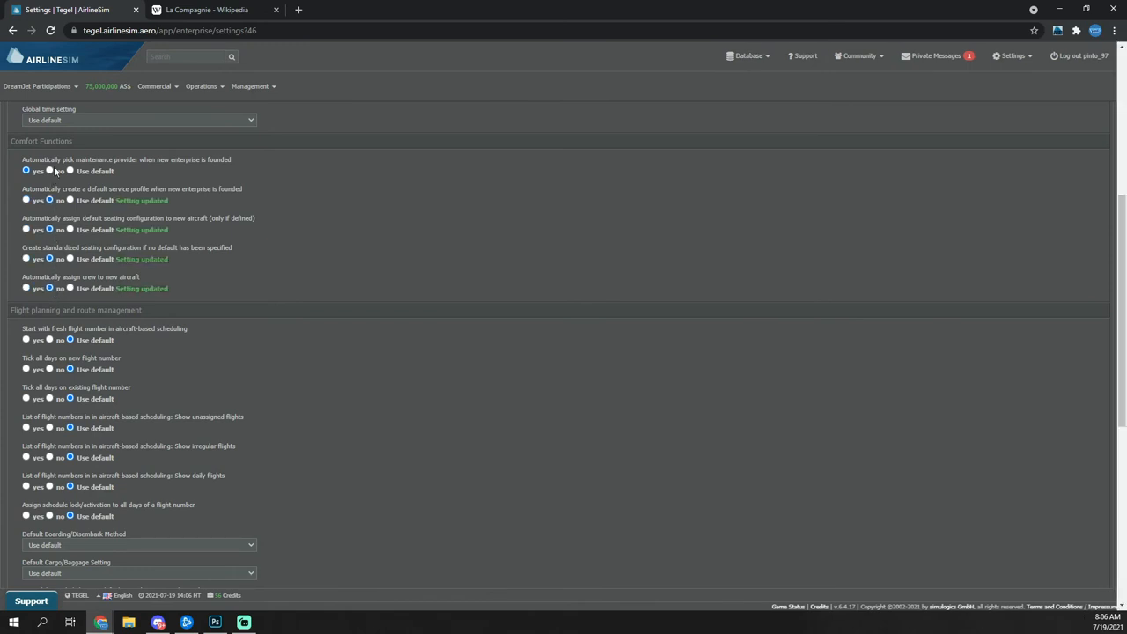
pyautogui.click(50, 171)
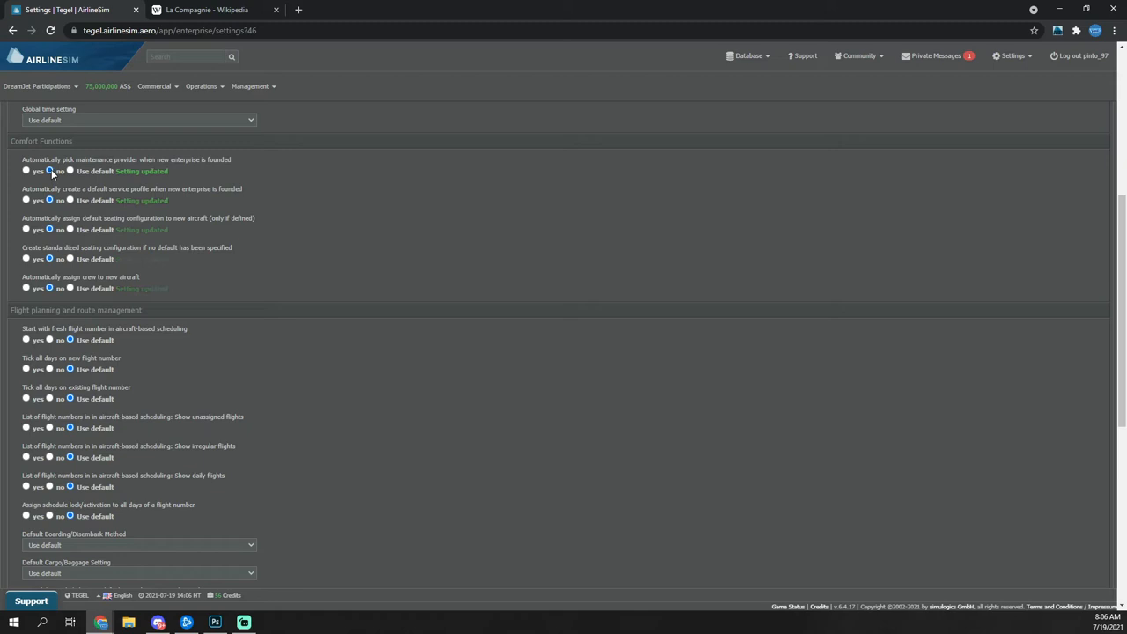
pyautogui.click(49, 171)
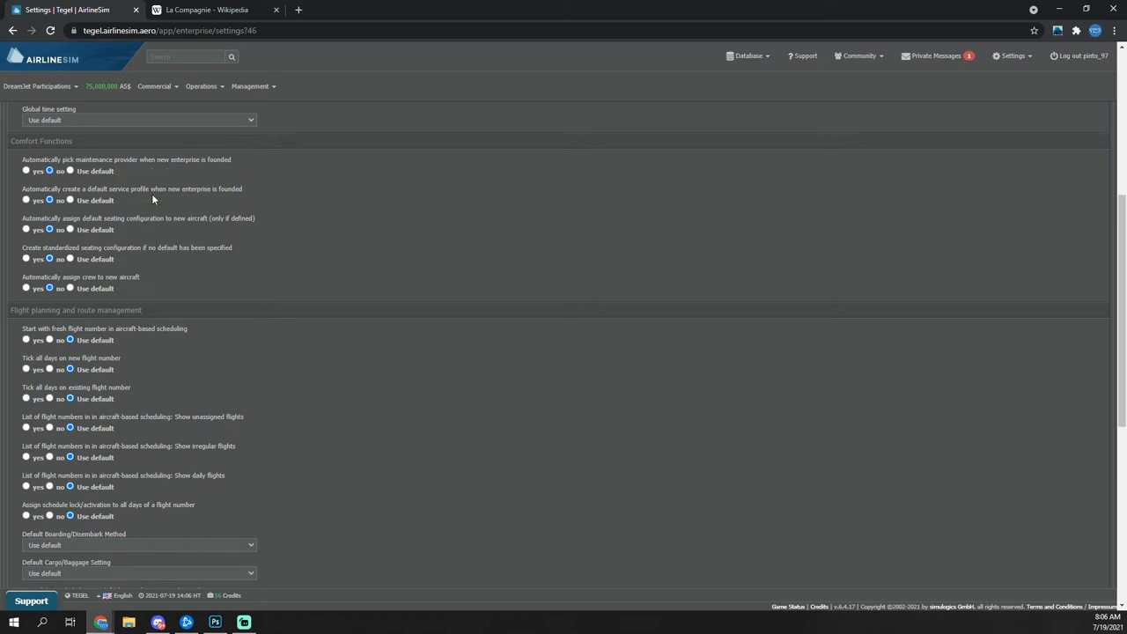
pyautogui.moveTo(246, 232)
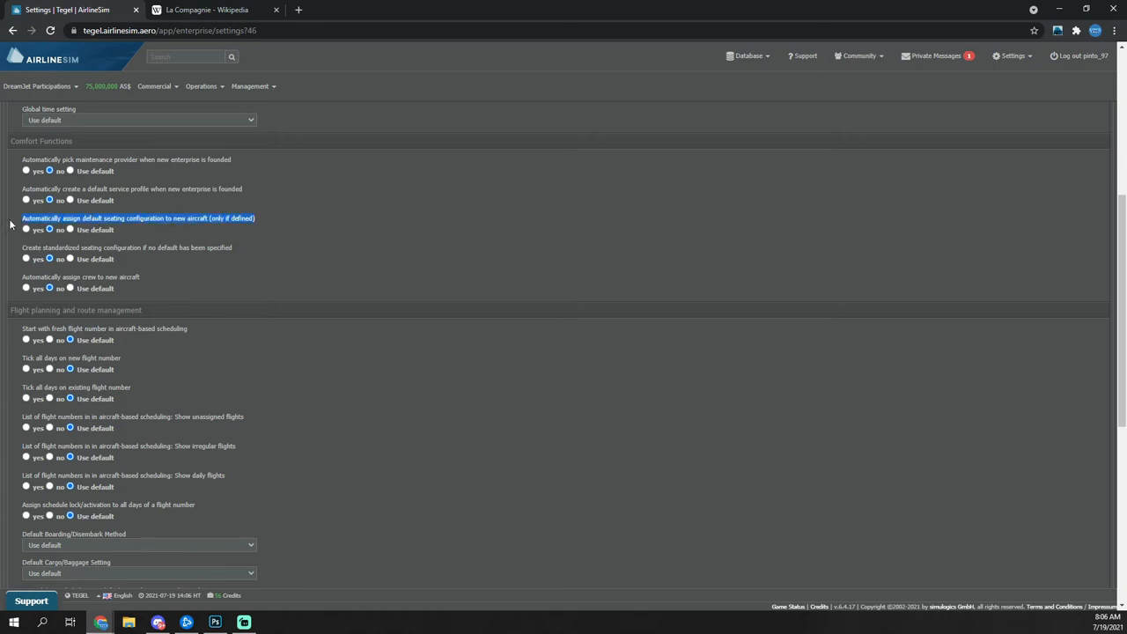
pyautogui.moveTo(257, 221)
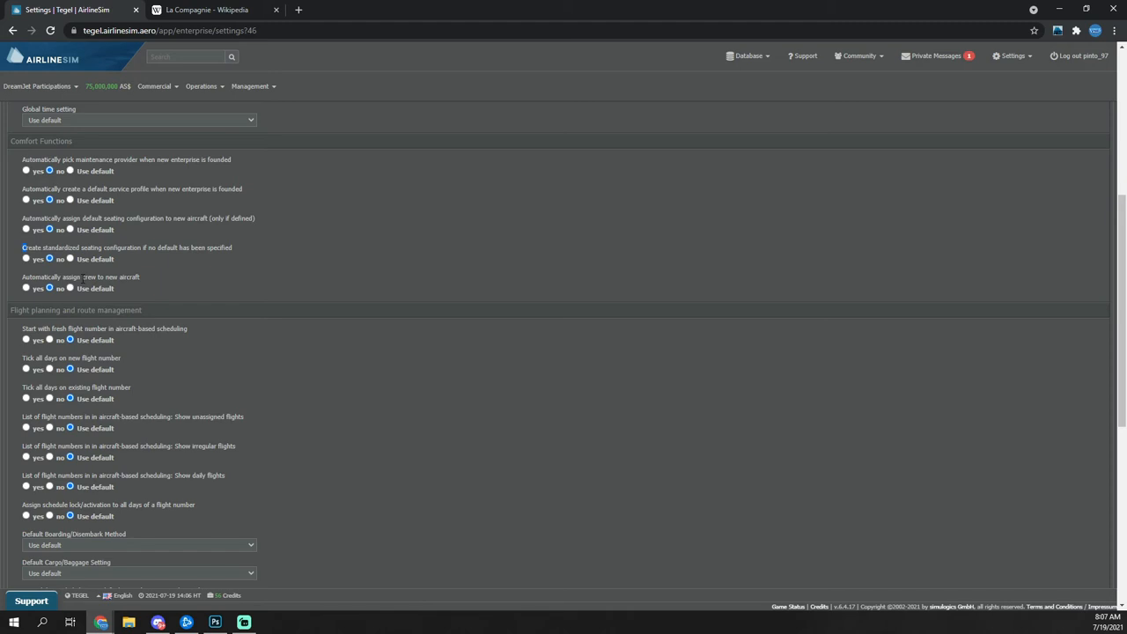
pyautogui.moveTo(117, 113)
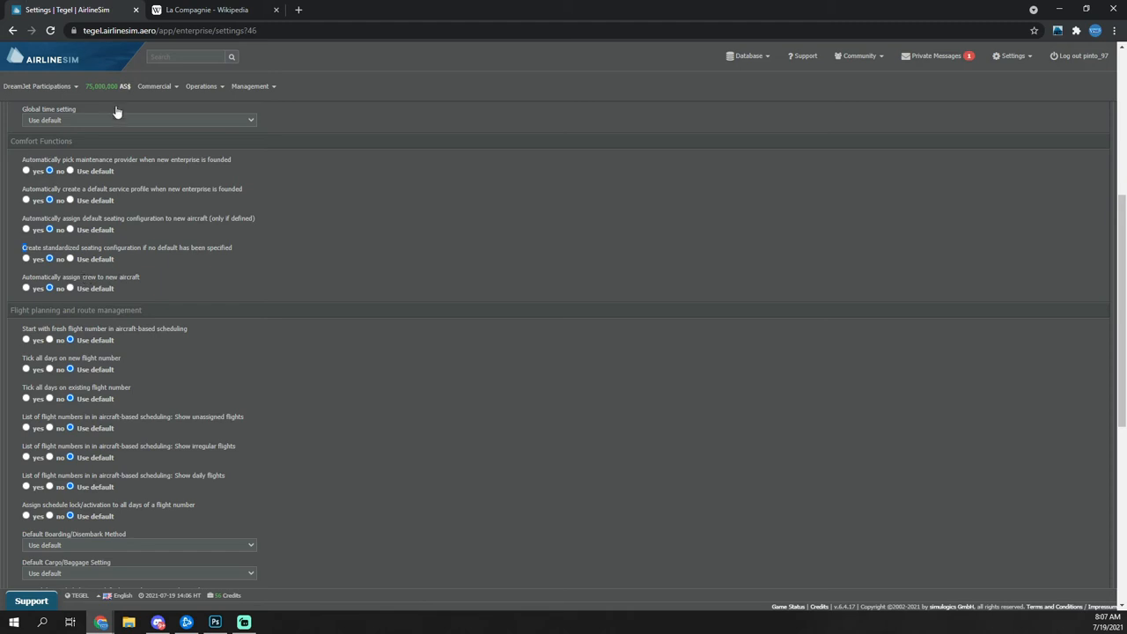
# Step: Set the global time setting to local time and reopen the holding's menu
pyautogui.click(138, 180)
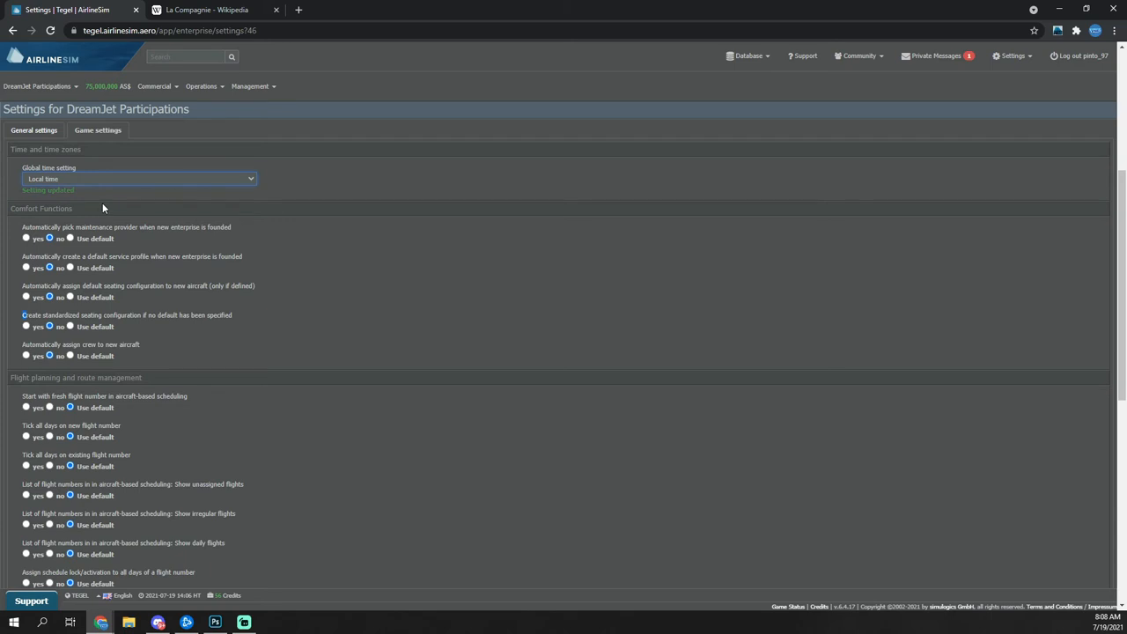
pyautogui.click(37, 85)
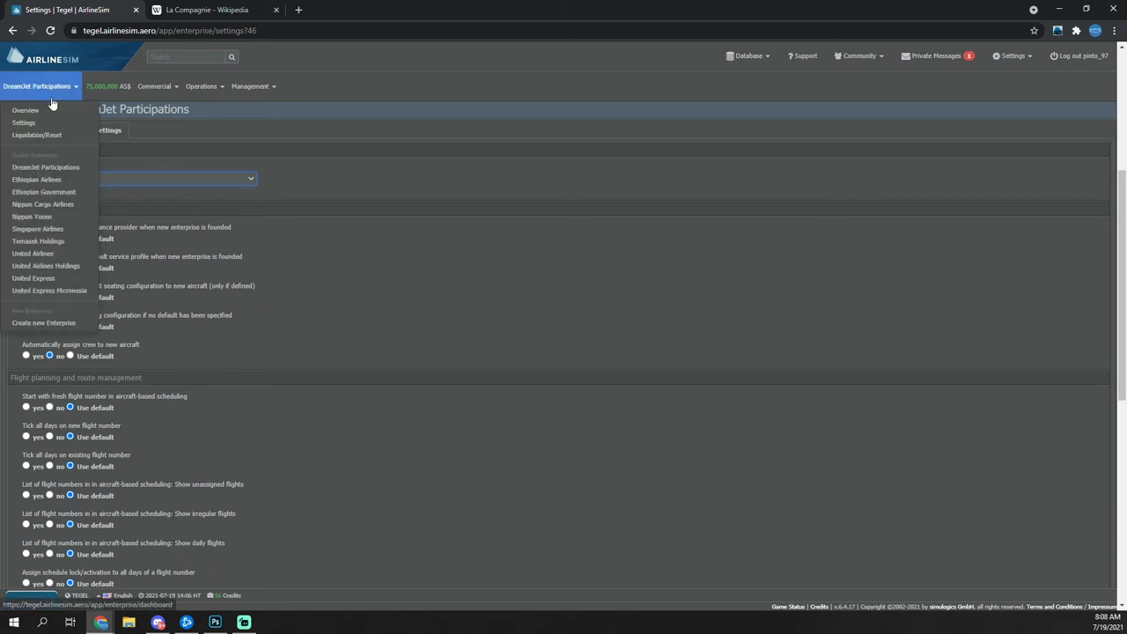
# Step: Start a new enterprise under DreamJet Participations named La Compagnie, code B0, Paris Orly, editing starting capital
pyautogui.click(42, 323)
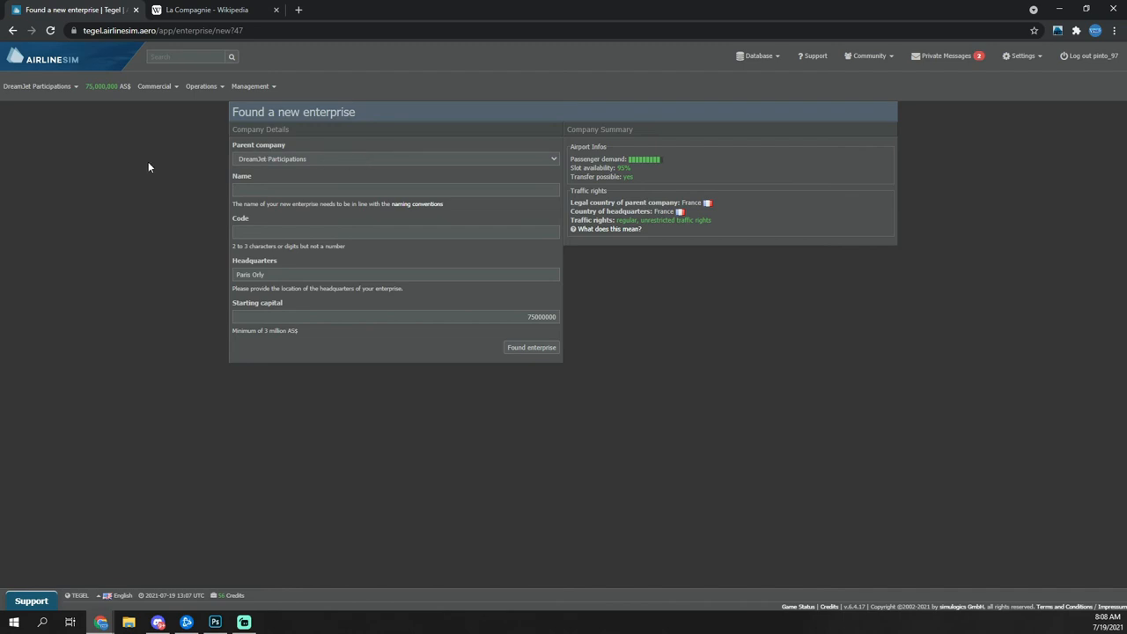
pyautogui.click(250, 85)
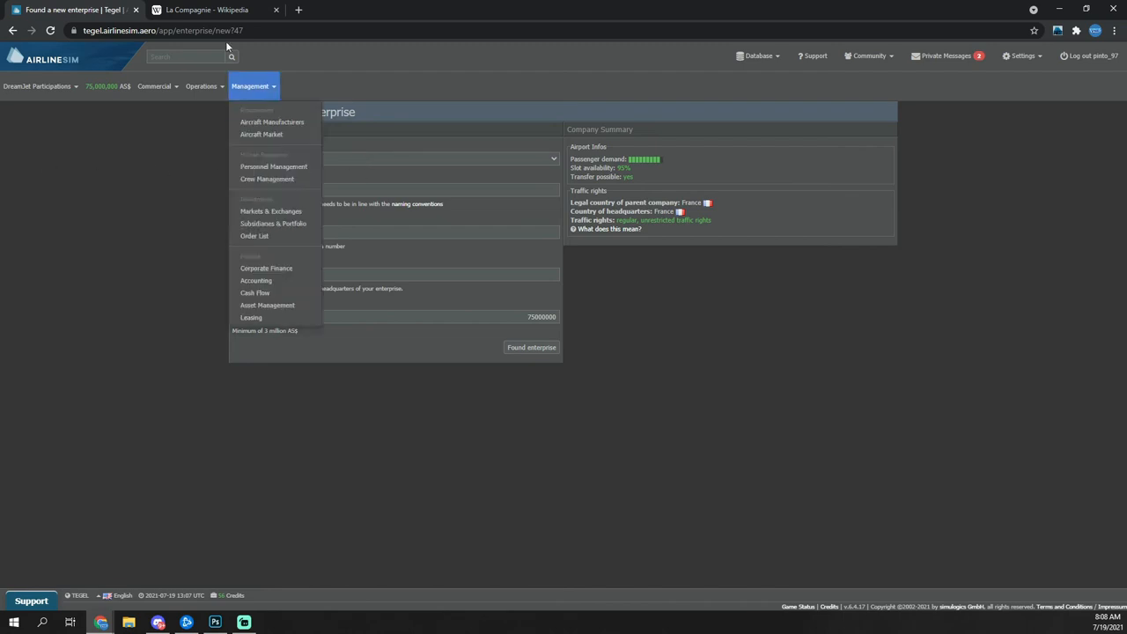
pyautogui.click(208, 11)
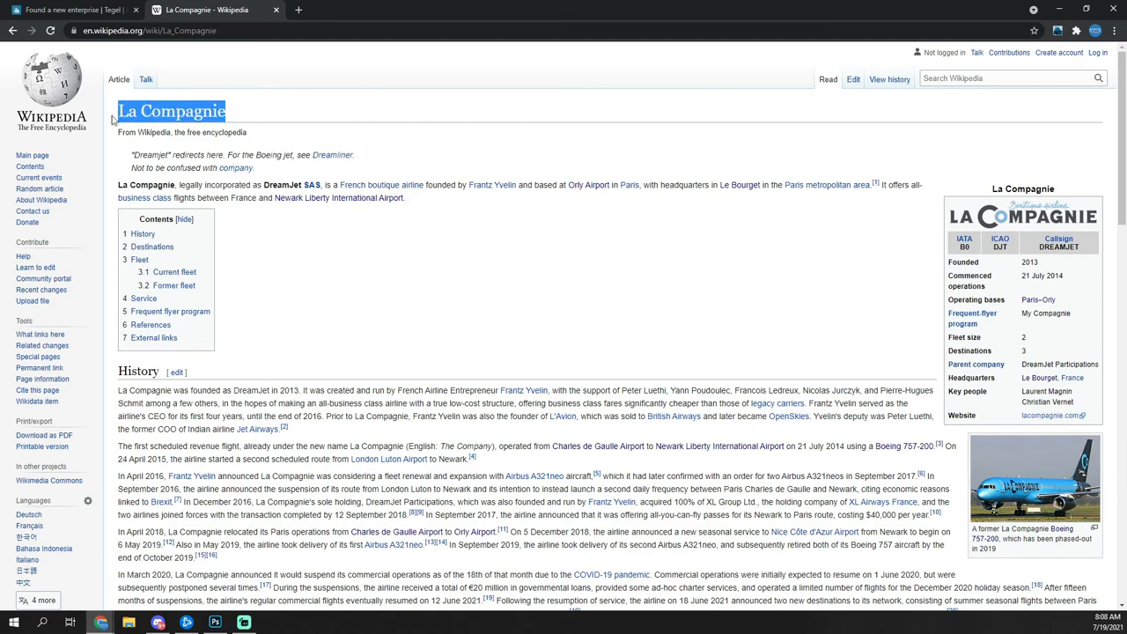
pyautogui.click(71, 10)
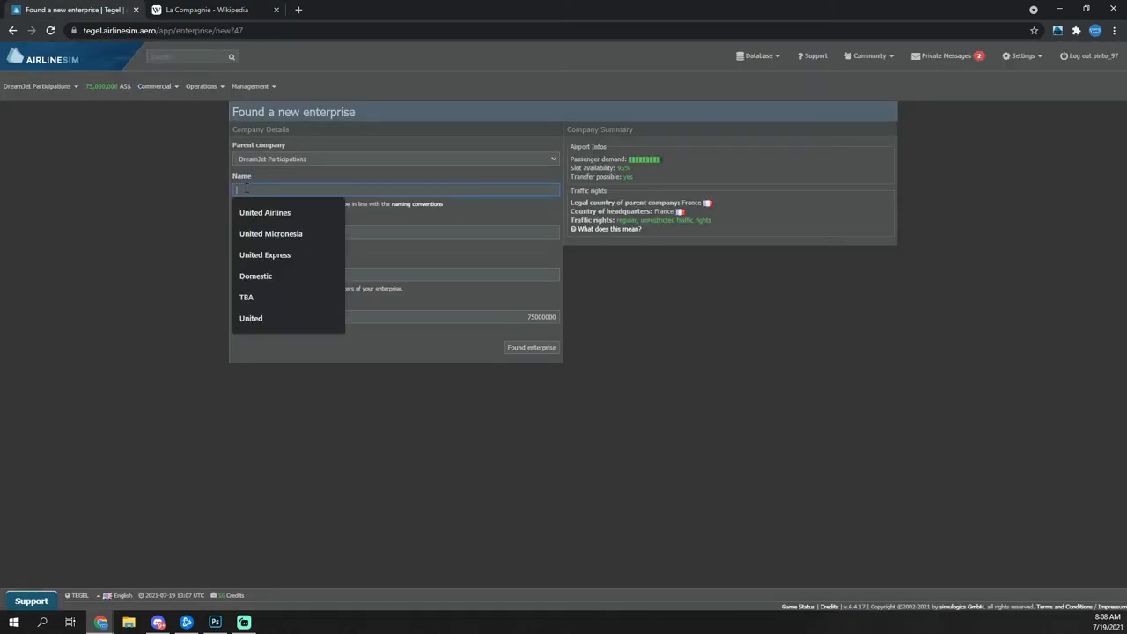
pyautogui.click(208, 11)
pyautogui.write('La Compagnie')
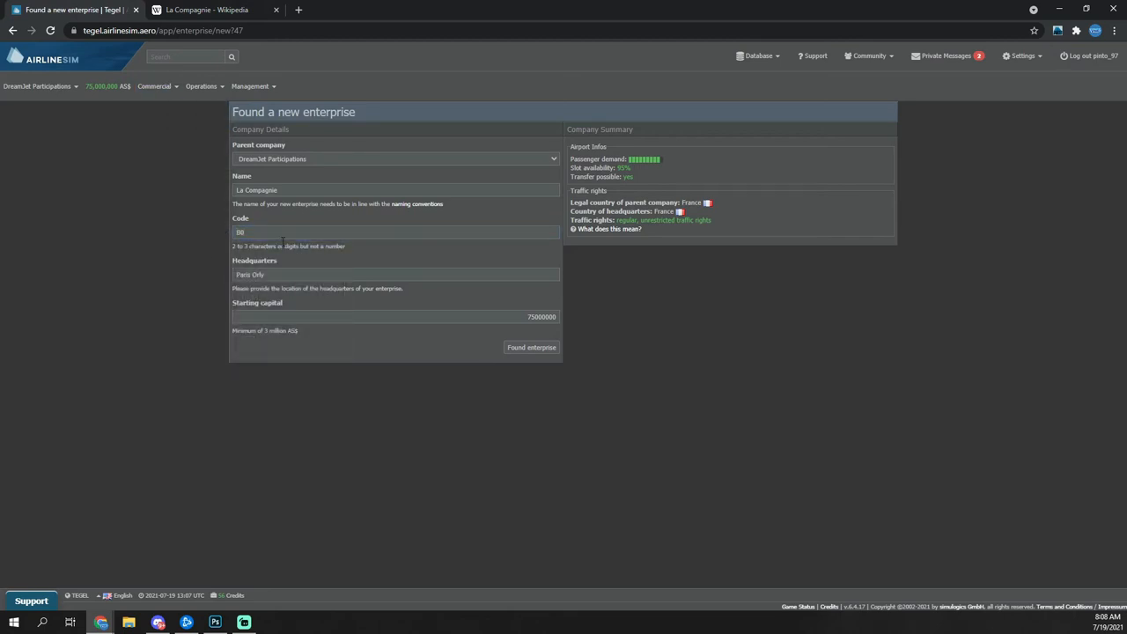
pyautogui.click(396, 317)
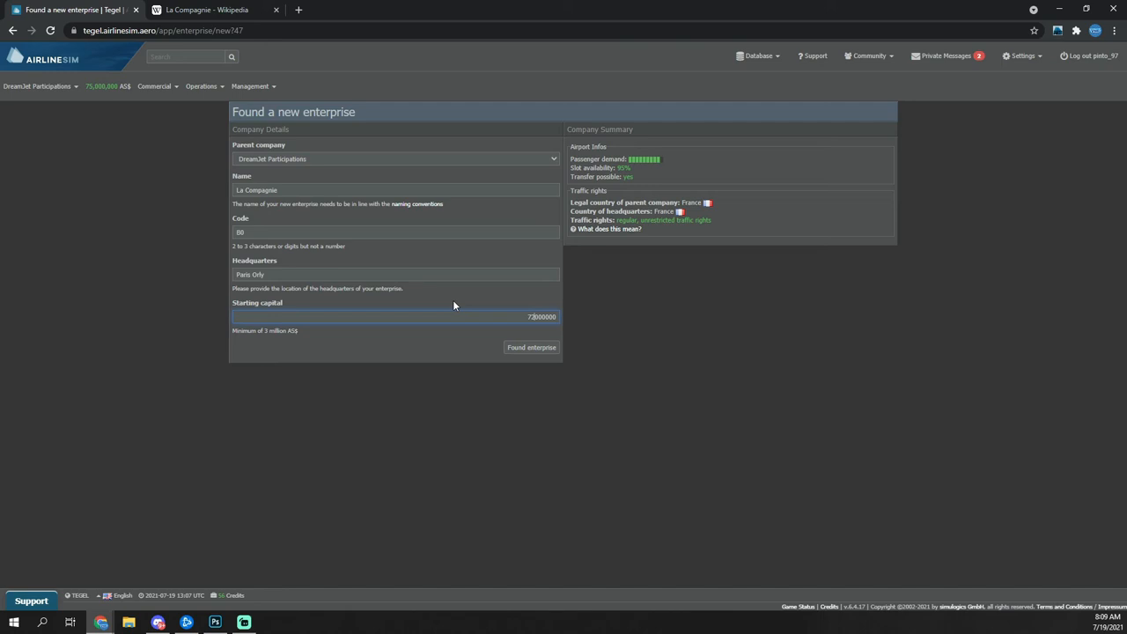
# Step: Found La Compagnie as a subsidiary and bring up its company information page
pyautogui.click(532, 347)
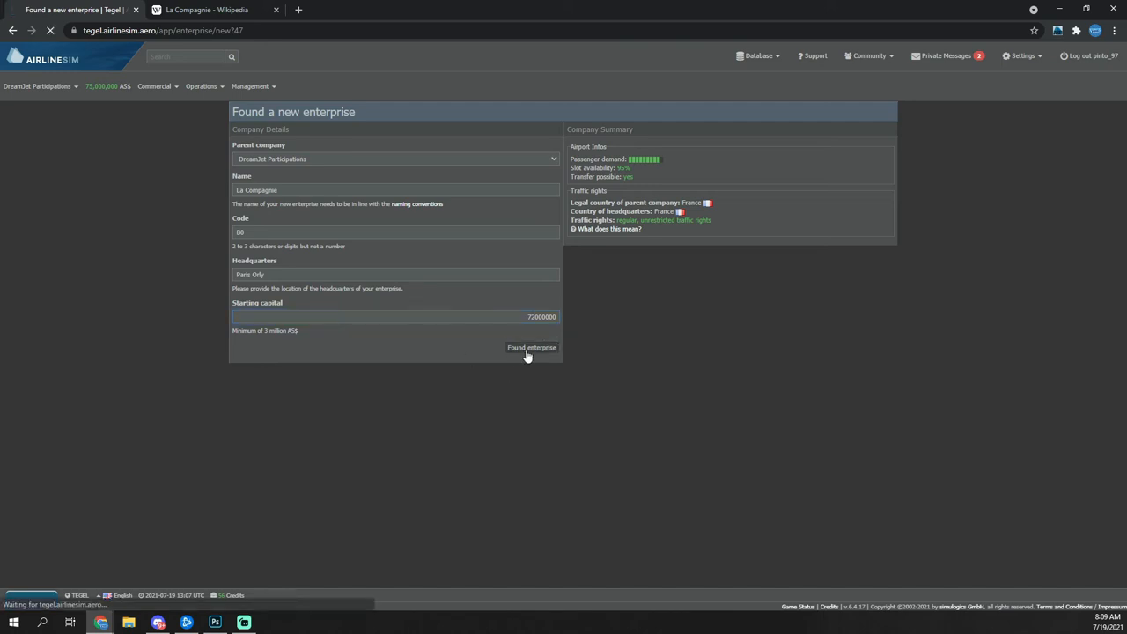
pyautogui.click(532, 347)
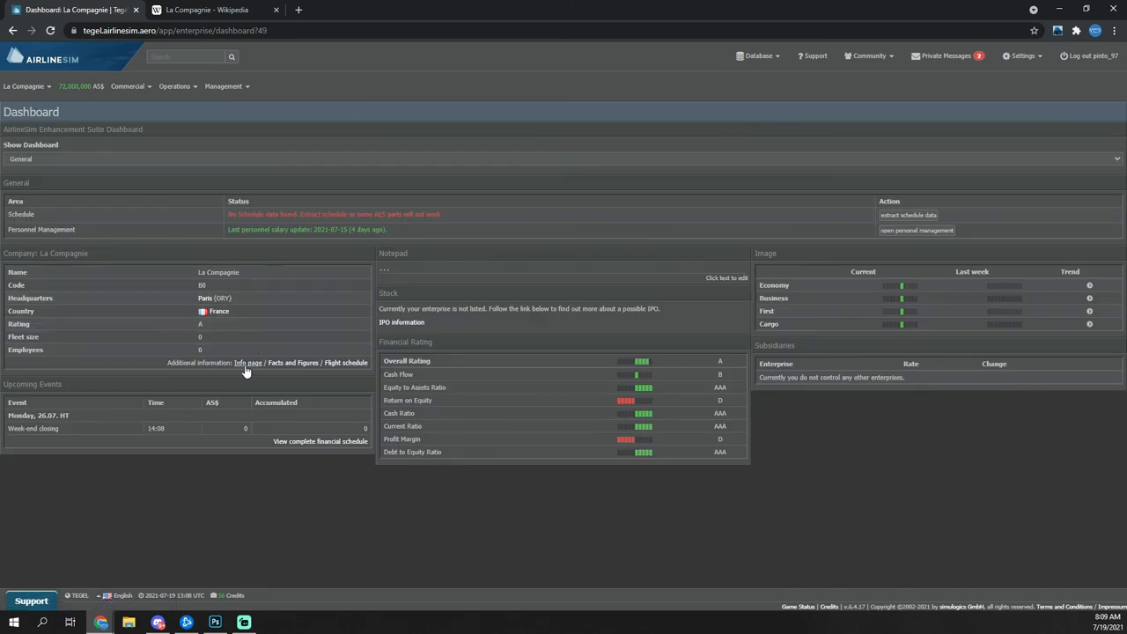
pyautogui.click(248, 363)
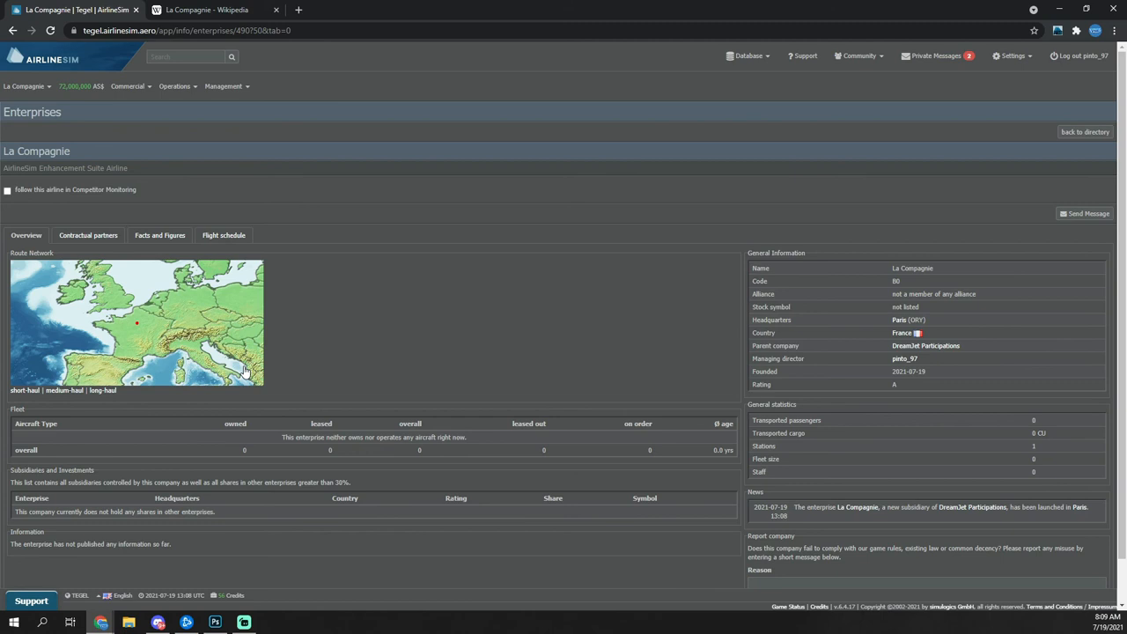
pyautogui.moveTo(685, 287)
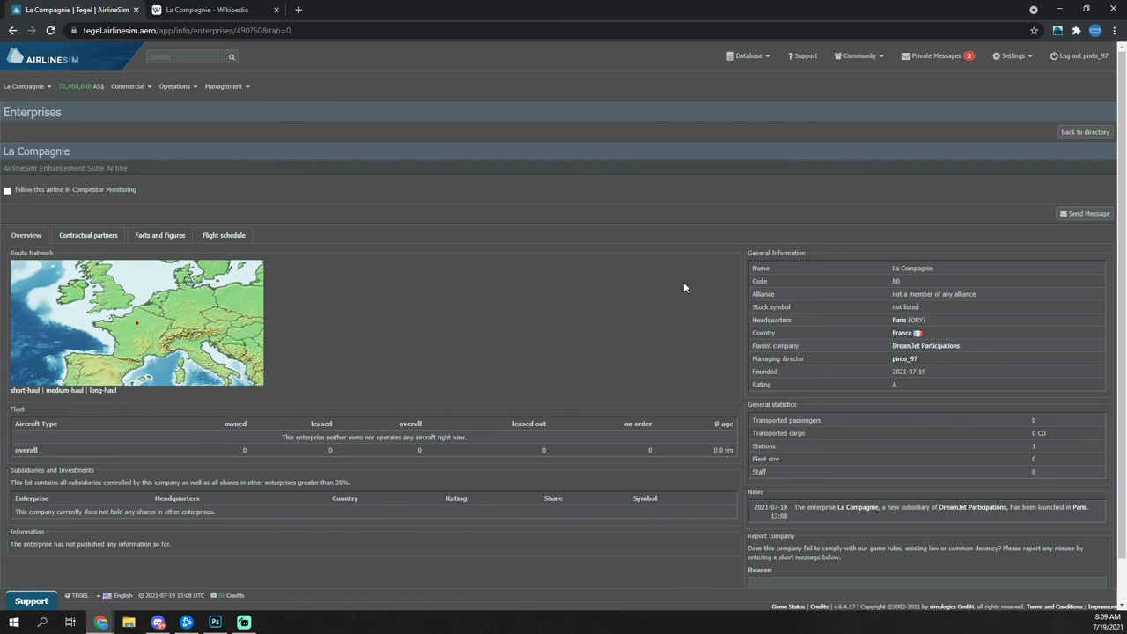
# Step: Go to the parent company DreamJet Participations' profile, listing La Compagnie as subsidiary
pyautogui.click(926, 346)
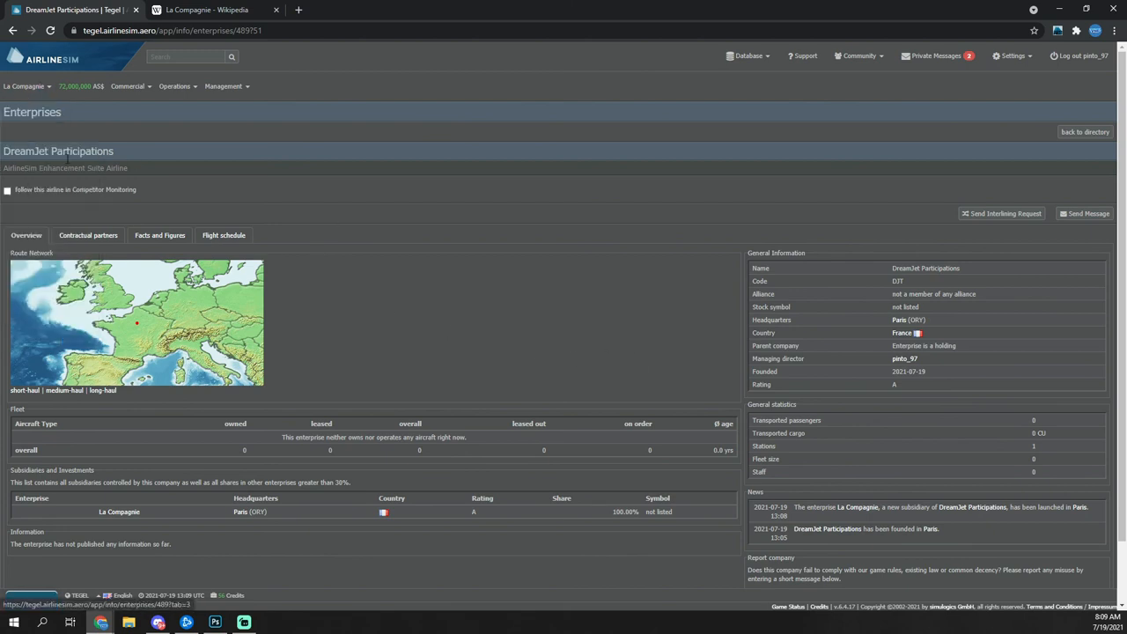
pyautogui.moveTo(74, 254)
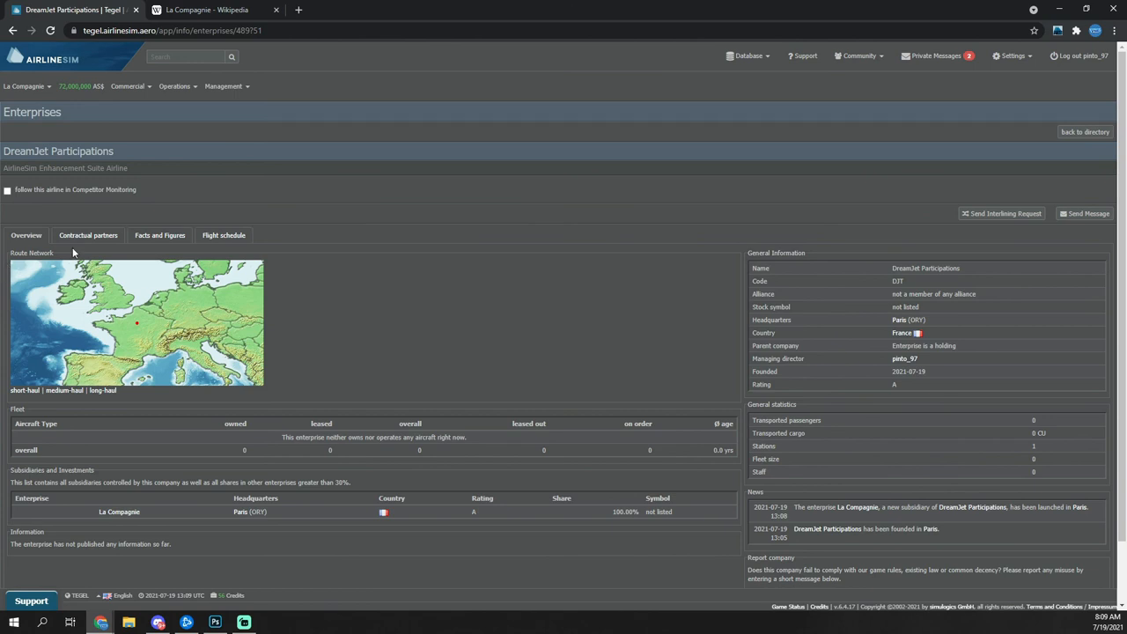
pyautogui.moveTo(88, 236)
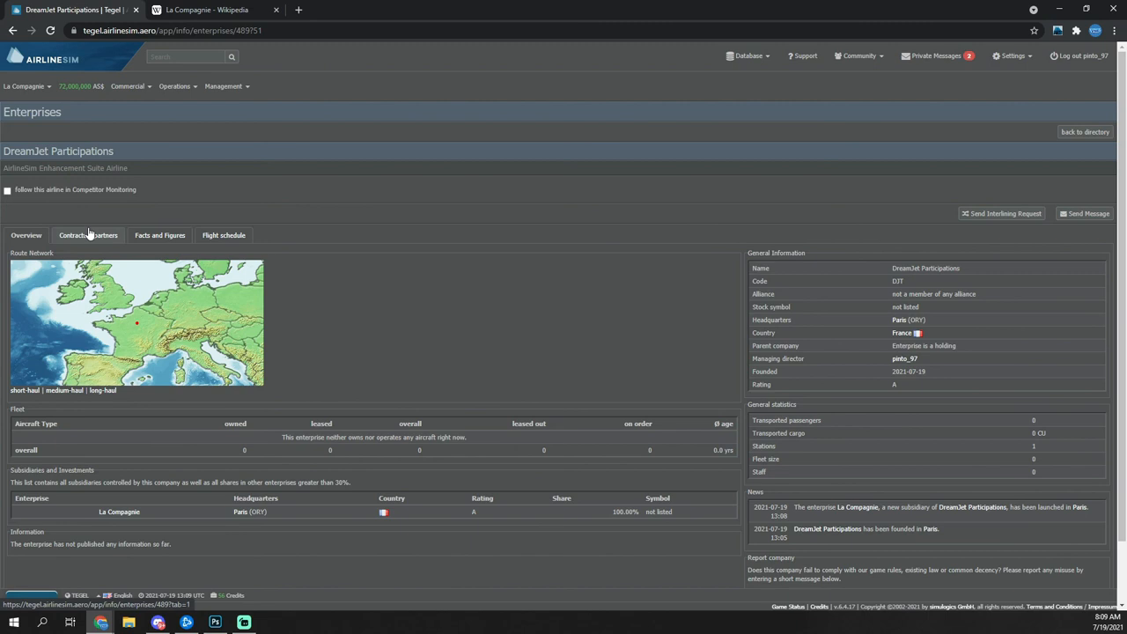
pyautogui.moveTo(504, 529)
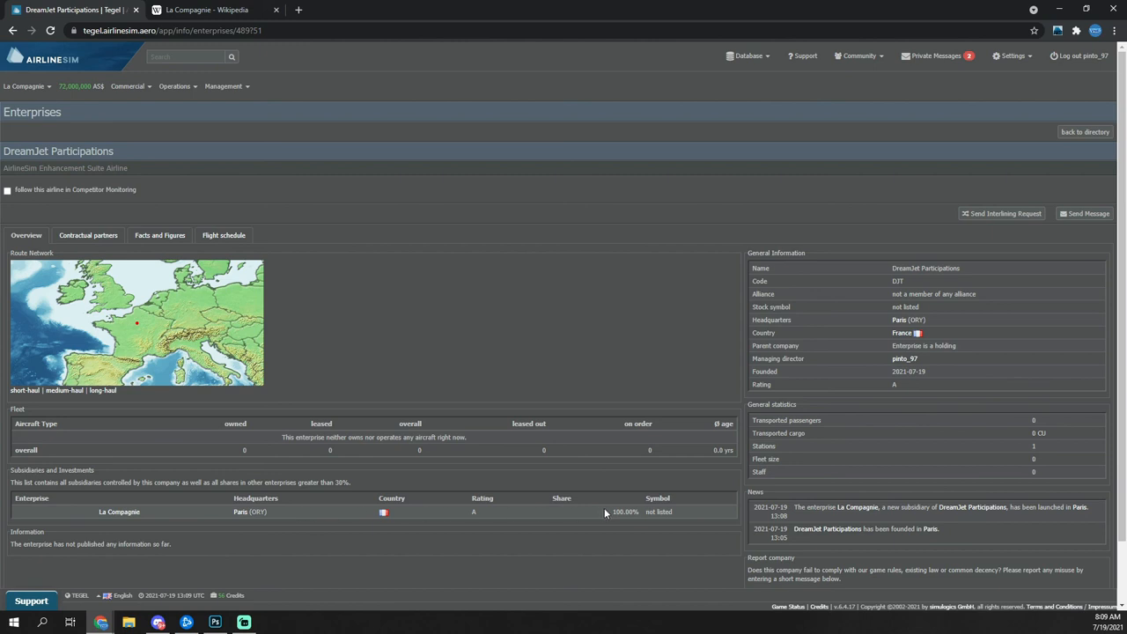
pyautogui.moveTo(481, 498)
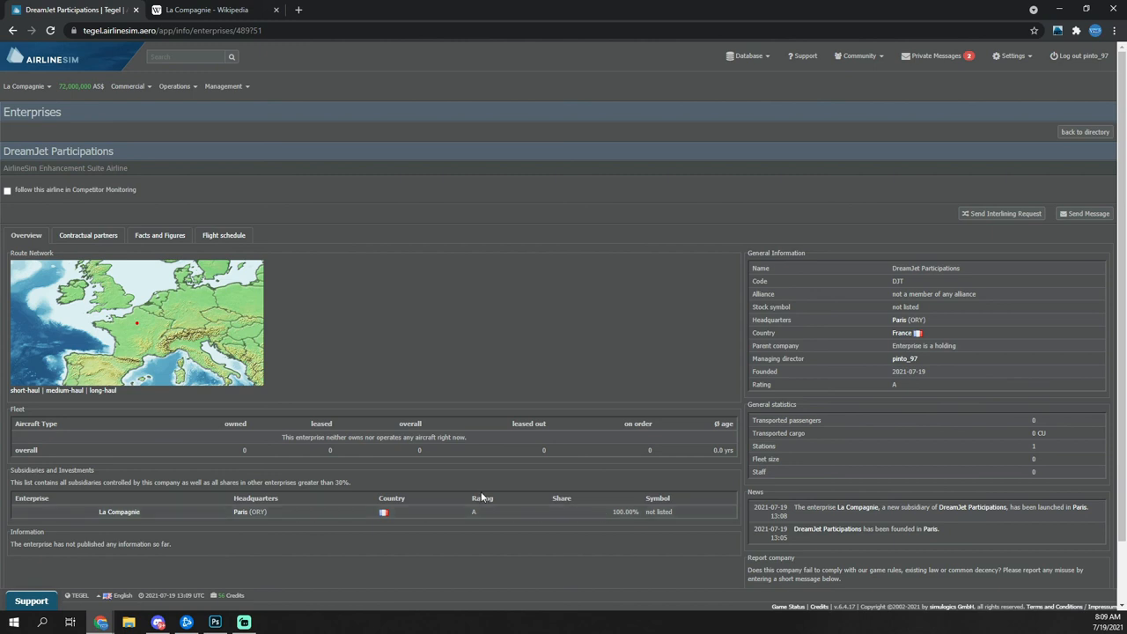